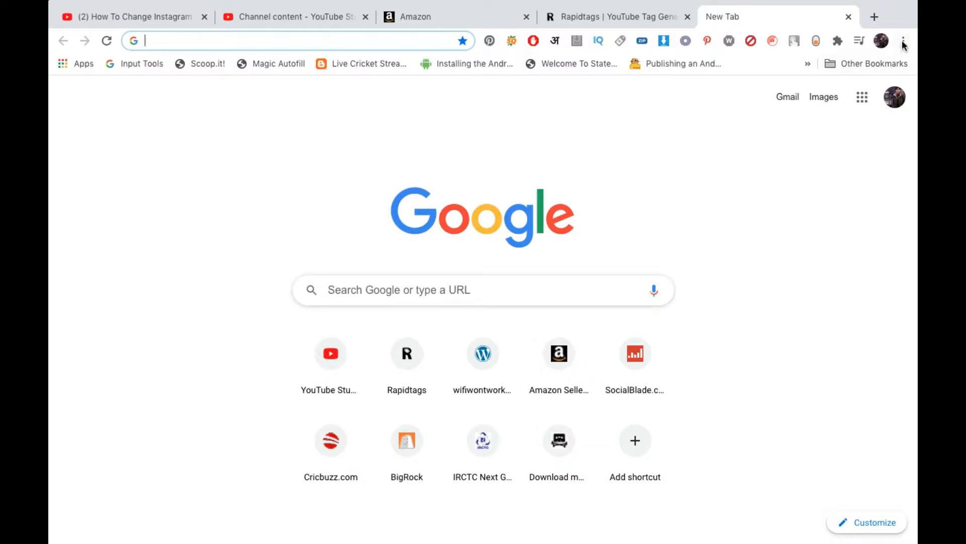
pyautogui.moveTo(903, 40)
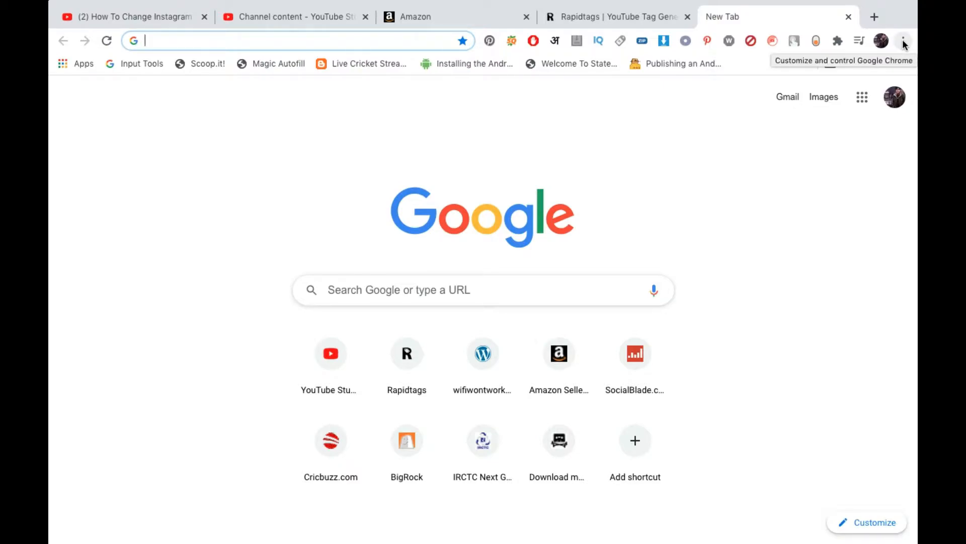
# Reach Chrome's Settings page through the three-dot customize menu
pyautogui.click(902, 40)
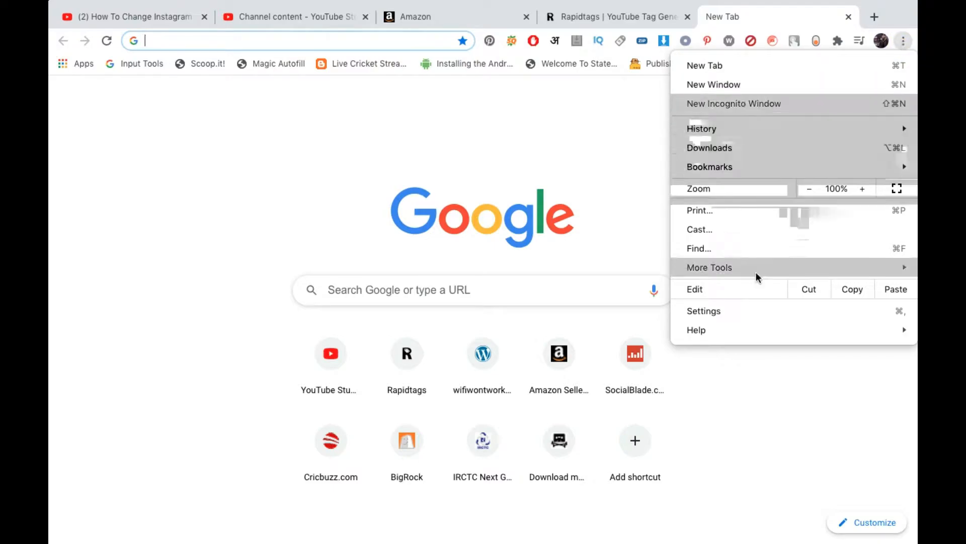
pyautogui.click(740, 314)
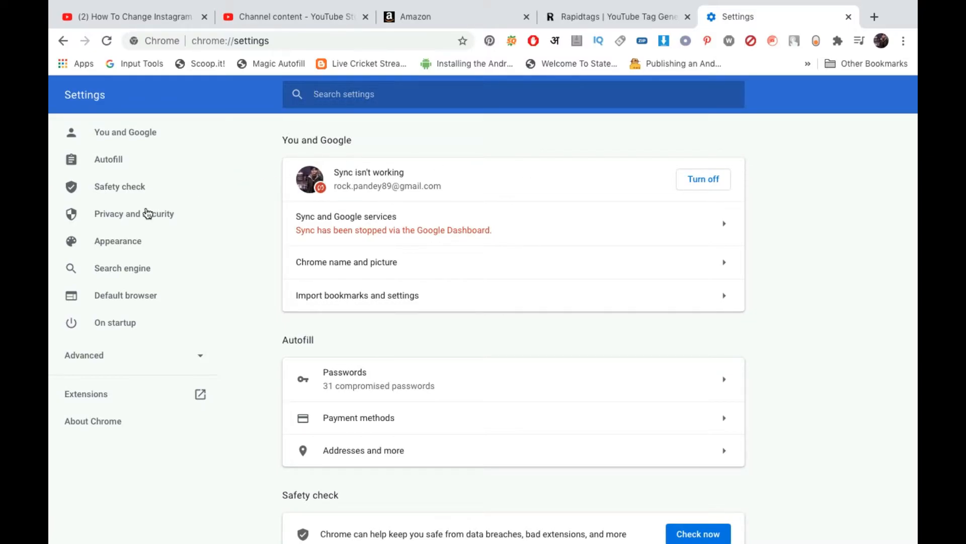
# Go to Privacy and security > Site Settings and scroll to the Content permissions
pyautogui.click(134, 214)
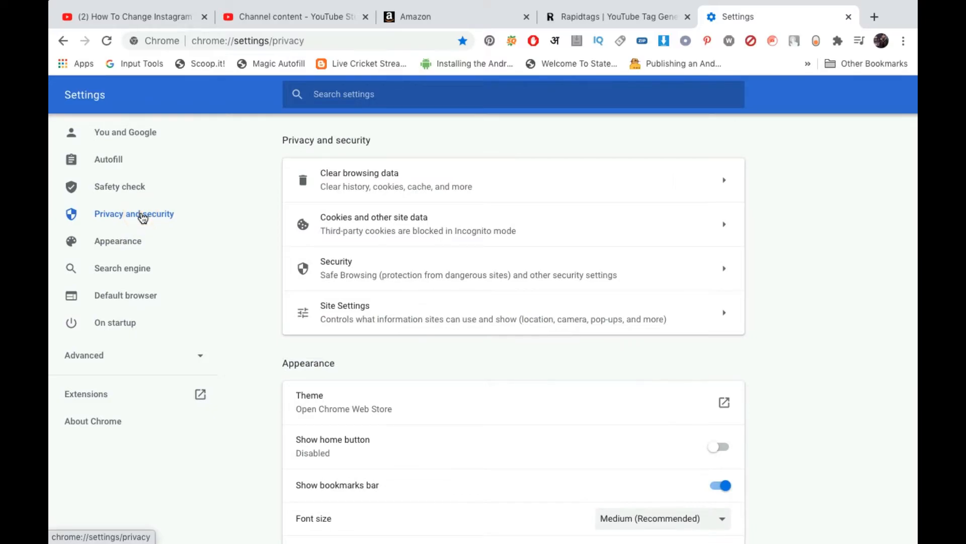
pyautogui.moveTo(425, 142)
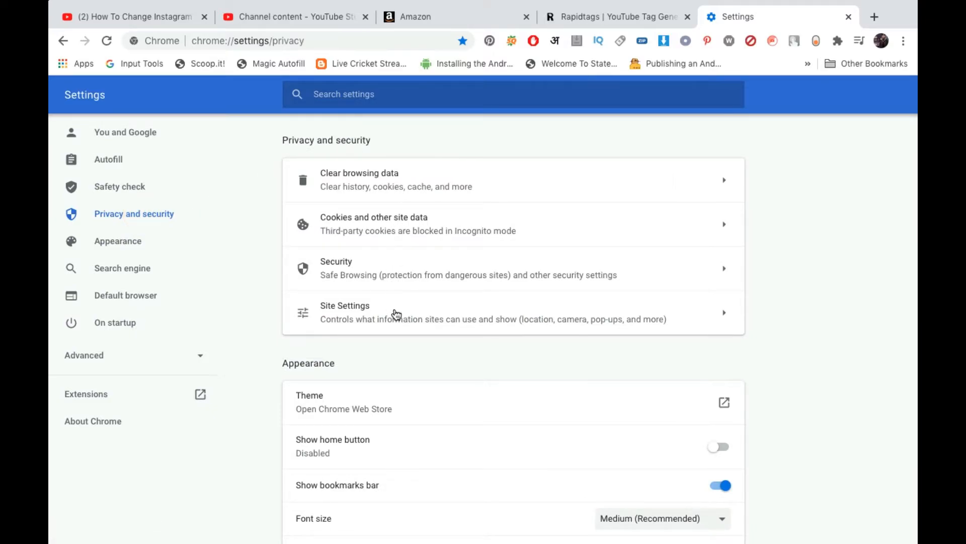
pyautogui.click(344, 312)
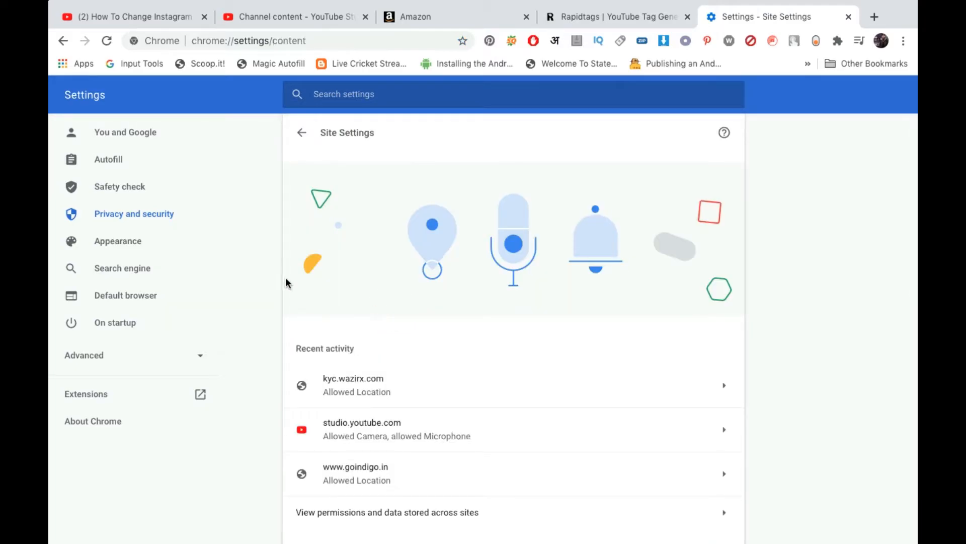
pyautogui.scroll(-3)
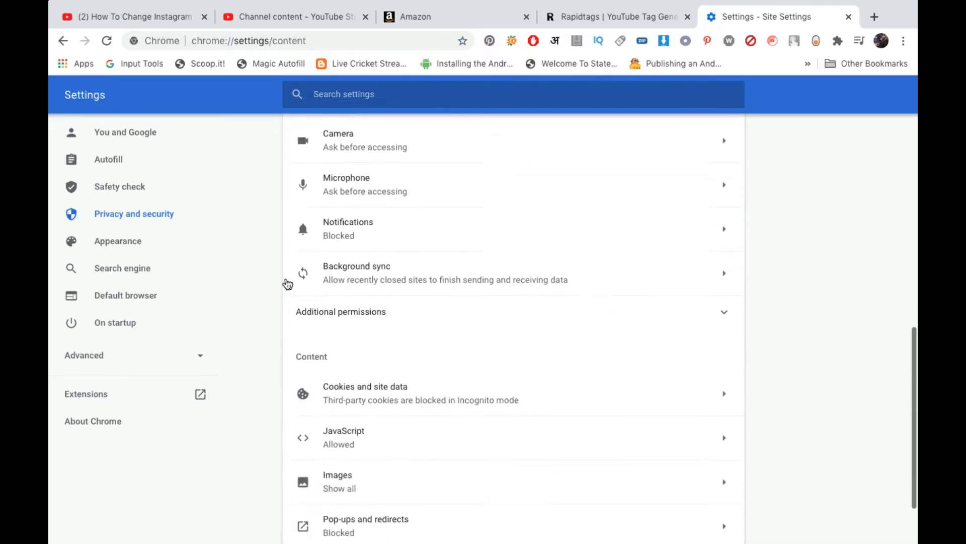
pyautogui.scroll(-3)
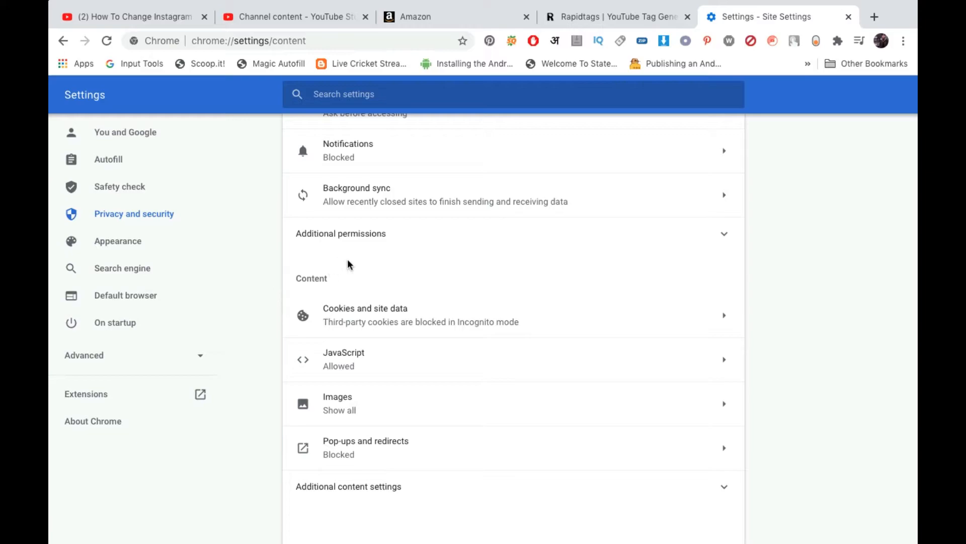
pyautogui.moveTo(415, 453)
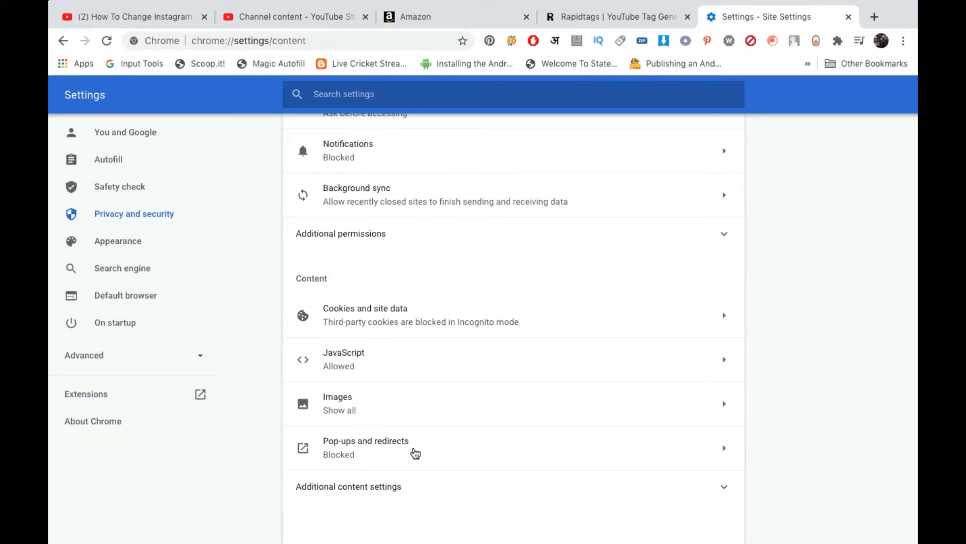
# Switch Pop-ups and redirects from Blocked to Allowed for all sites
pyautogui.click(365, 447)
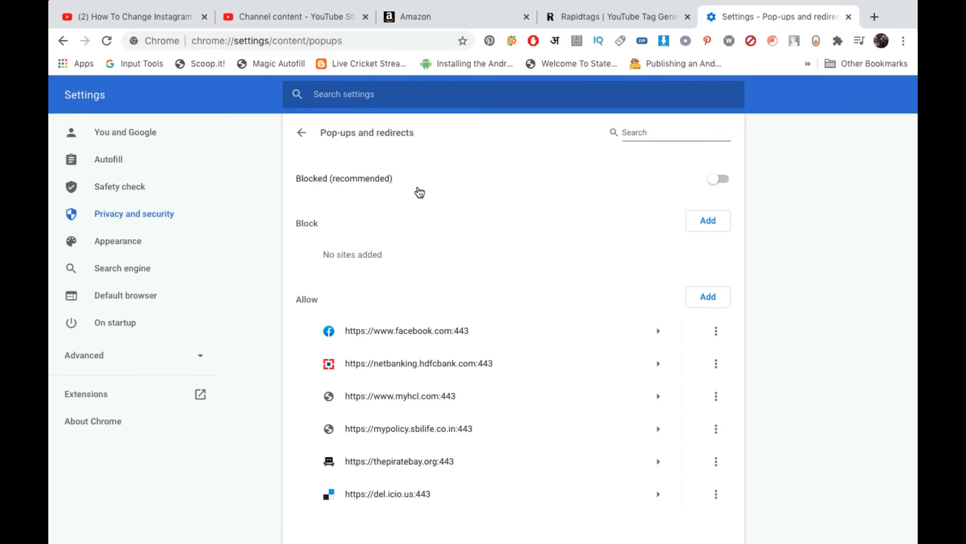
pyautogui.click(717, 179)
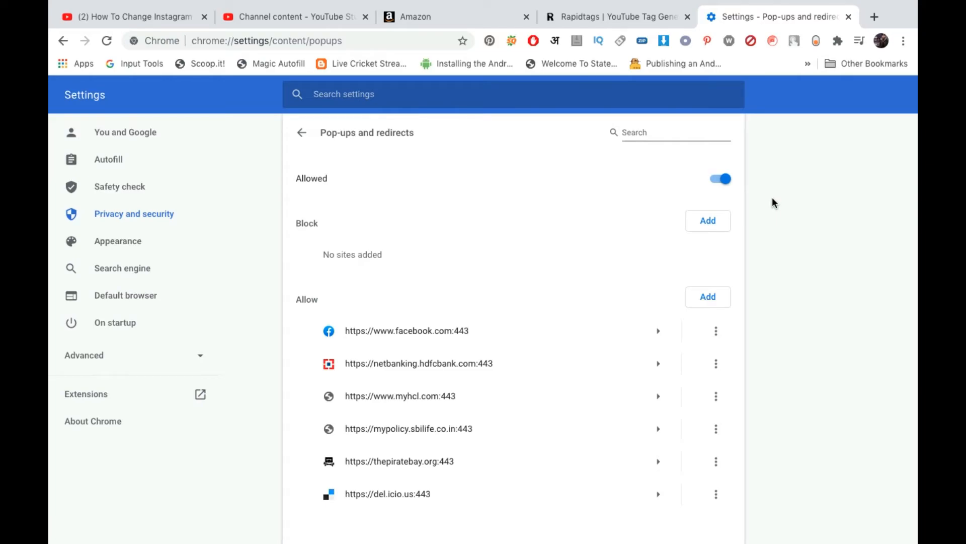
pyautogui.moveTo(638, 198)
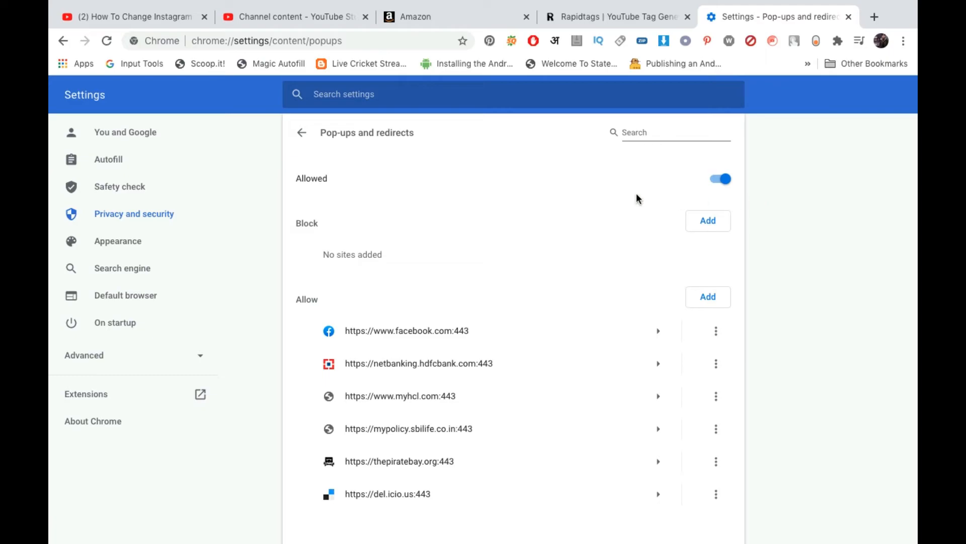
pyautogui.moveTo(545, 150)
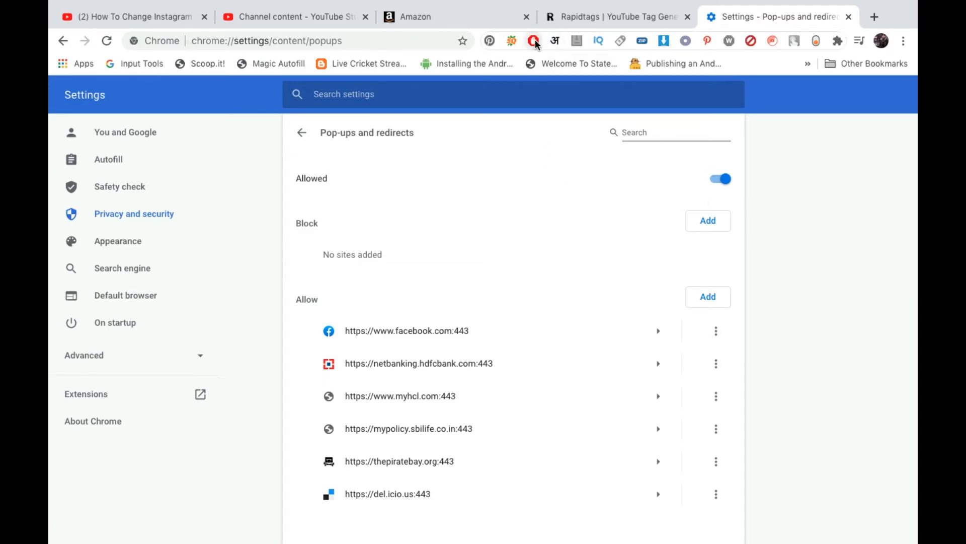
pyautogui.moveTo(532, 41)
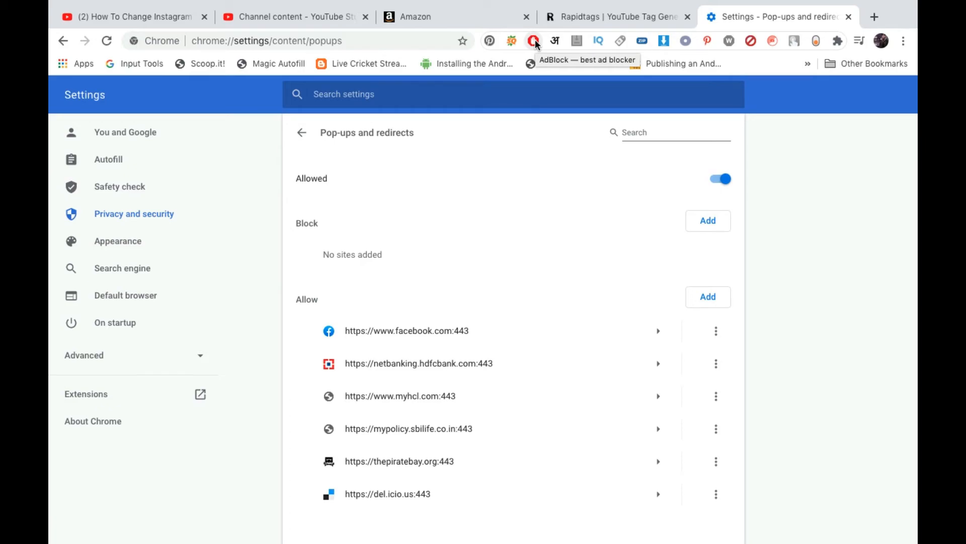